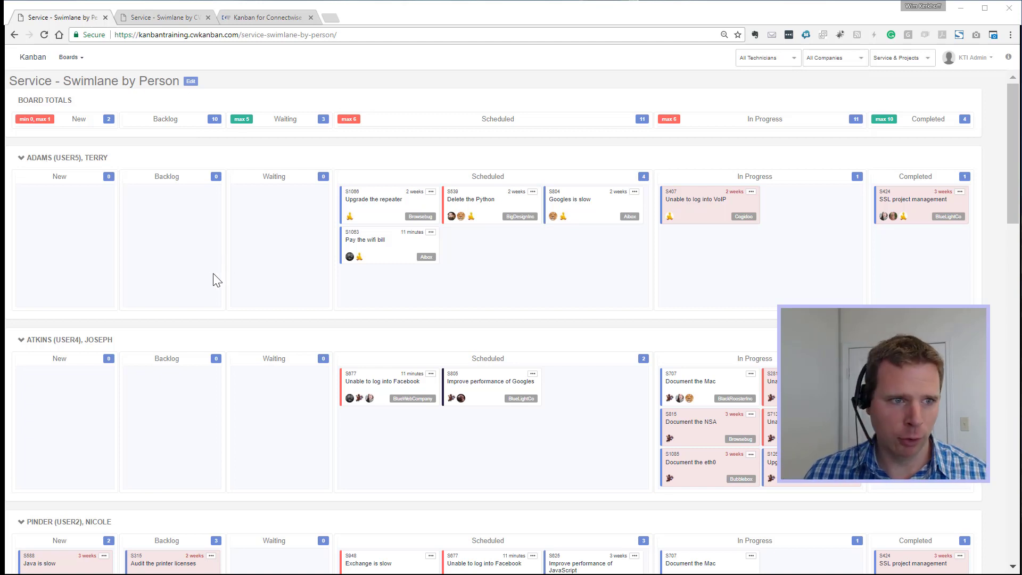
mouse_move(77, 215)
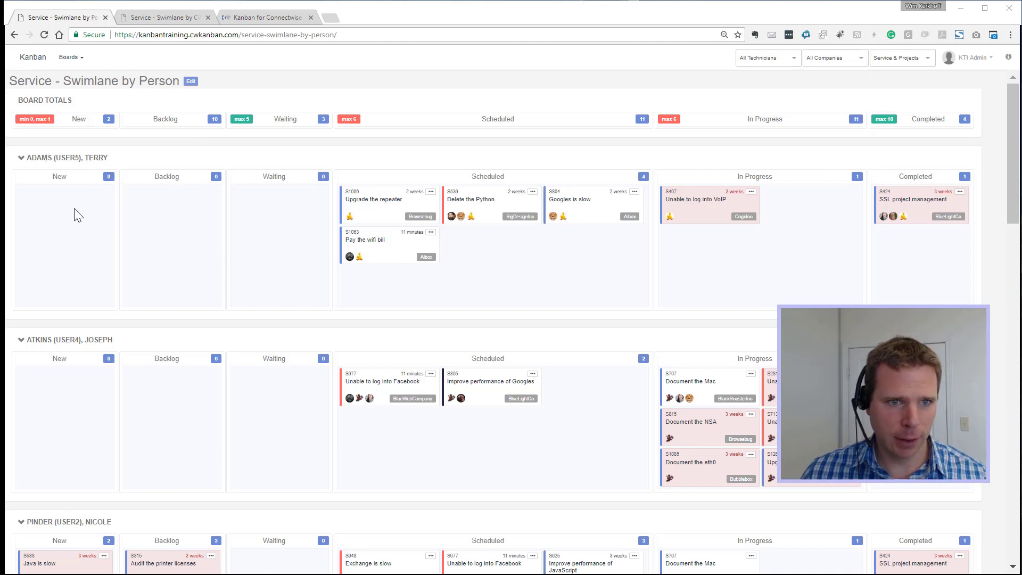
mouse_move(765, 267)
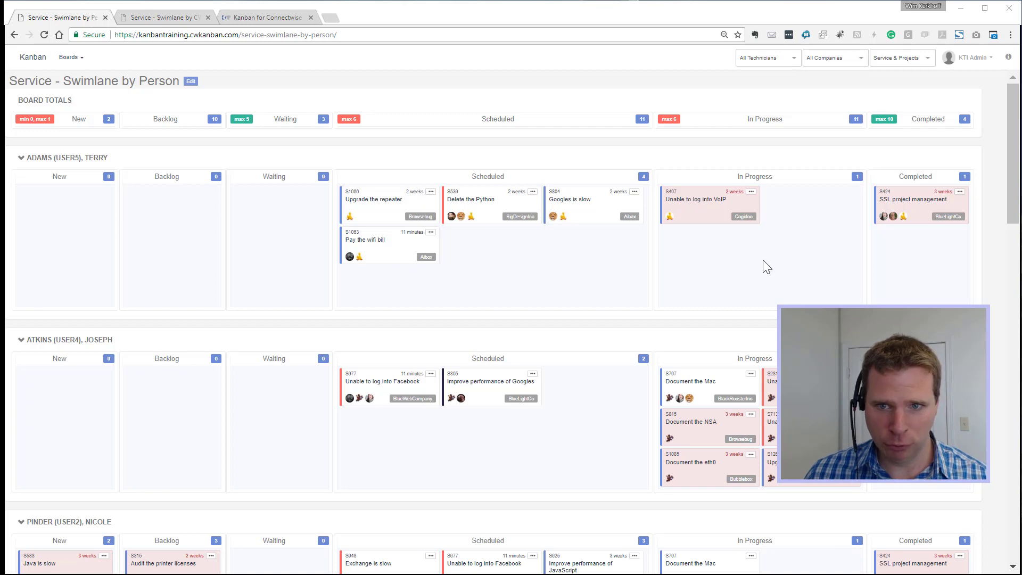
mouse_move(103, 353)
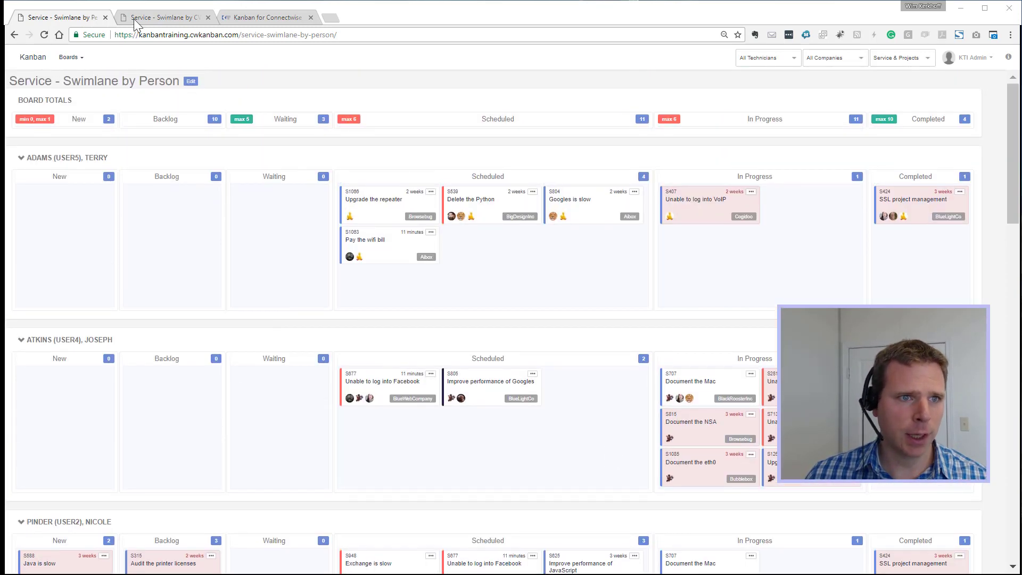
Switch to the Service - Swimlane by CW Board browser tab
left_click(162, 17)
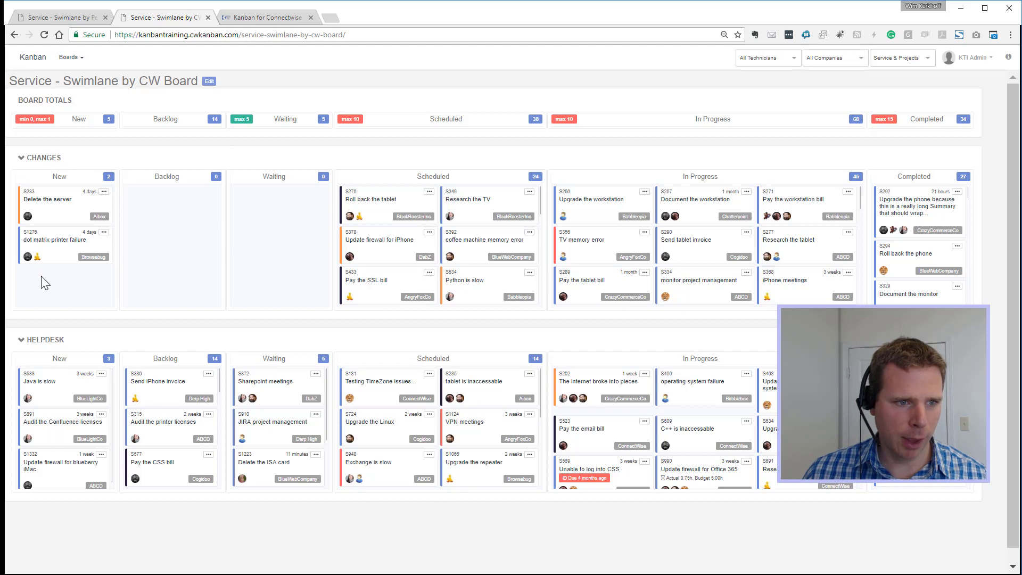
mouse_move(647, 250)
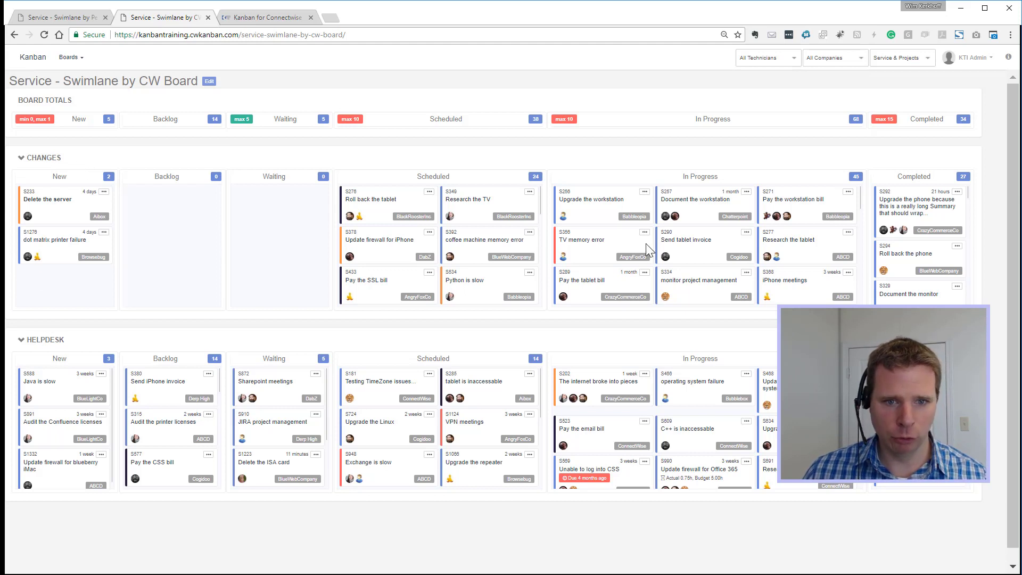
mouse_move(443, 538)
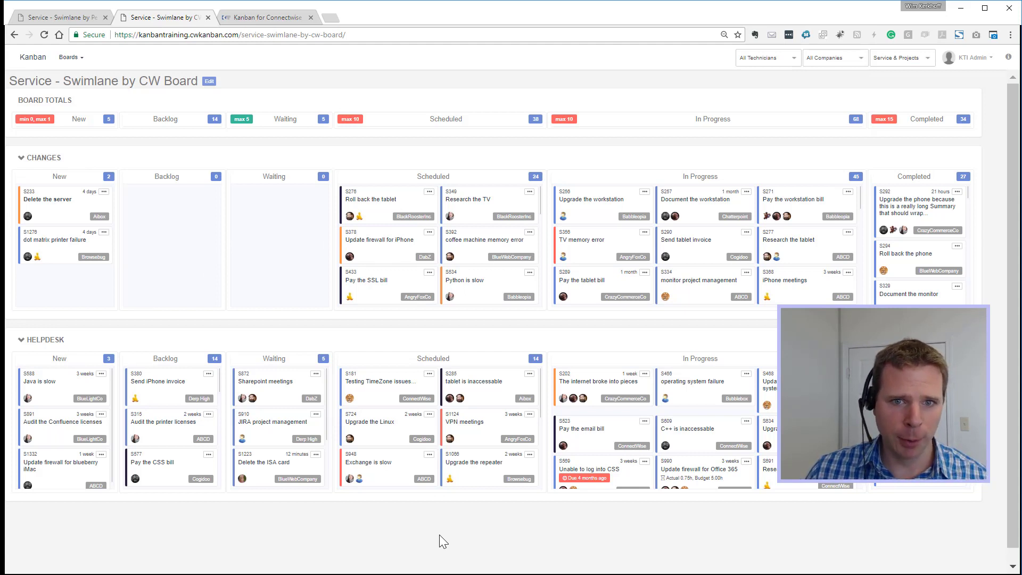
mouse_move(254, 144)
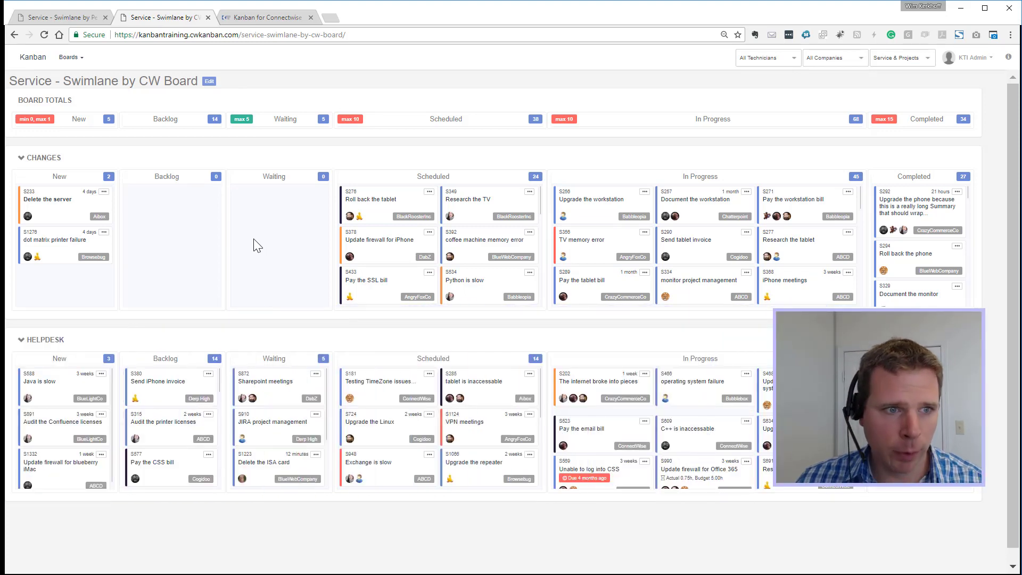
mouse_move(382, 215)
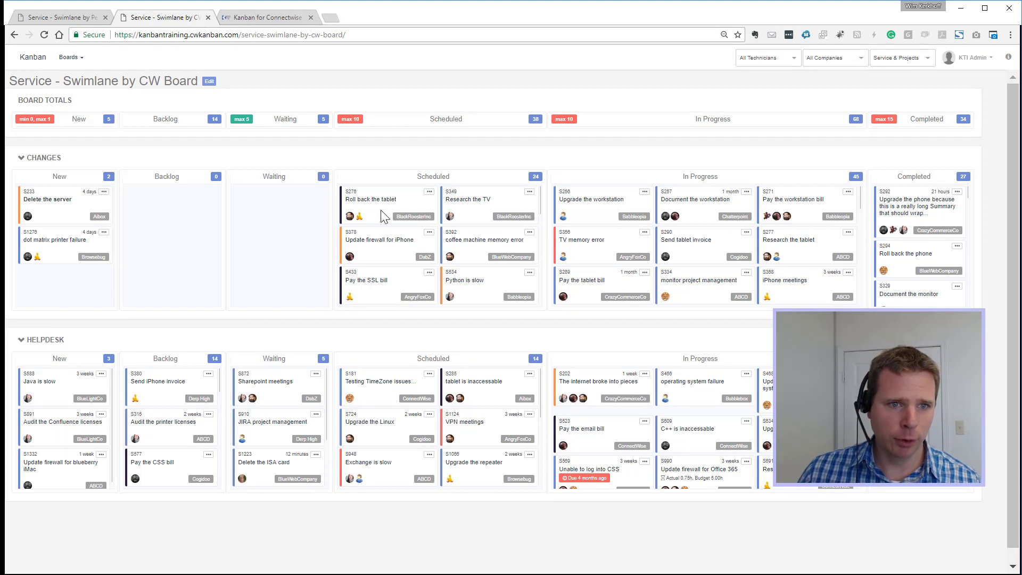
mouse_move(37, 256)
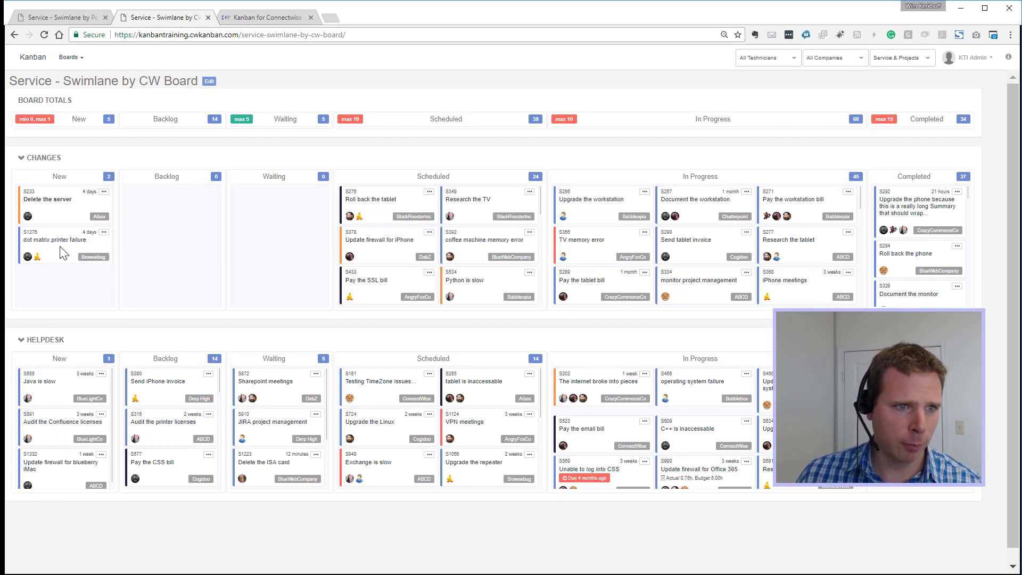
Move the dot matrix printer failure ticket to Backlog and dismiss the no-mapped-statuses message
left_click_drag(62, 239, 173, 213)
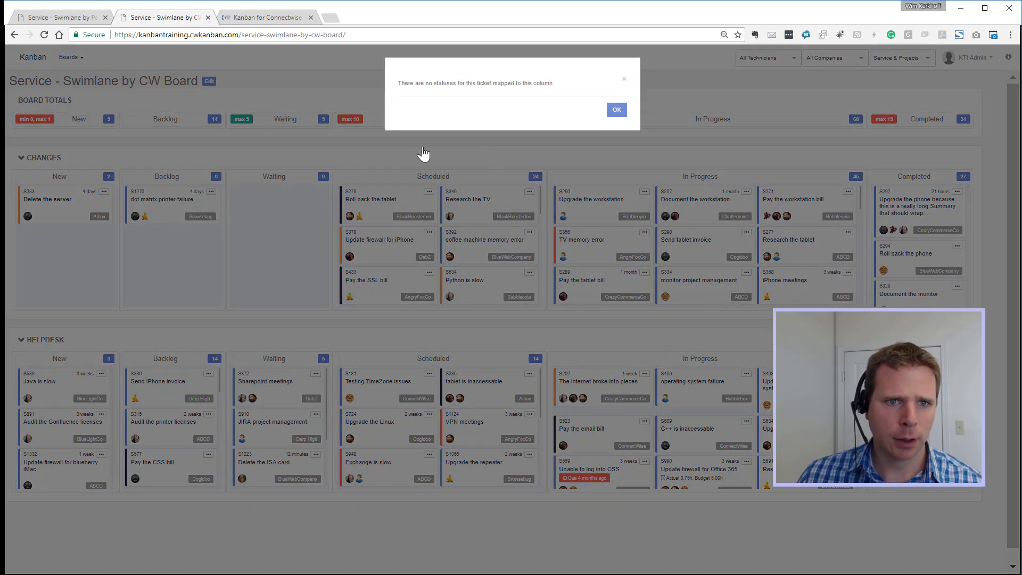
left_click(615, 110)
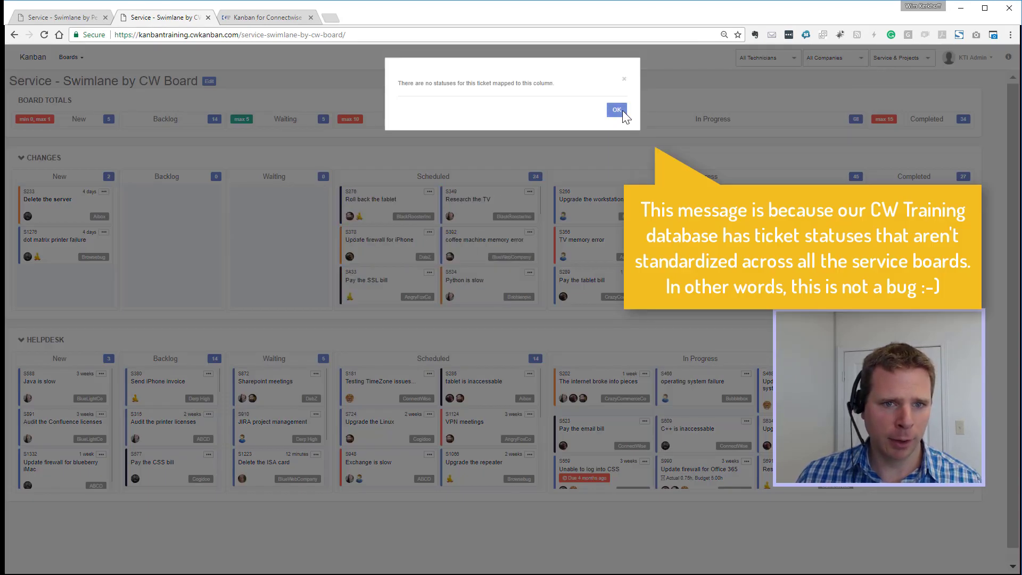
left_click(615, 110)
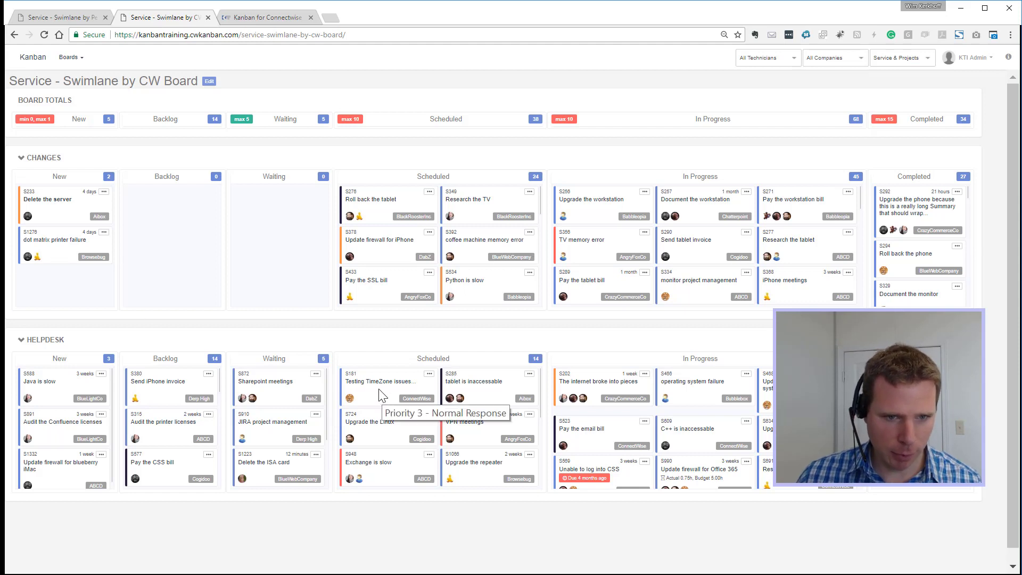
mouse_move(528, 489)
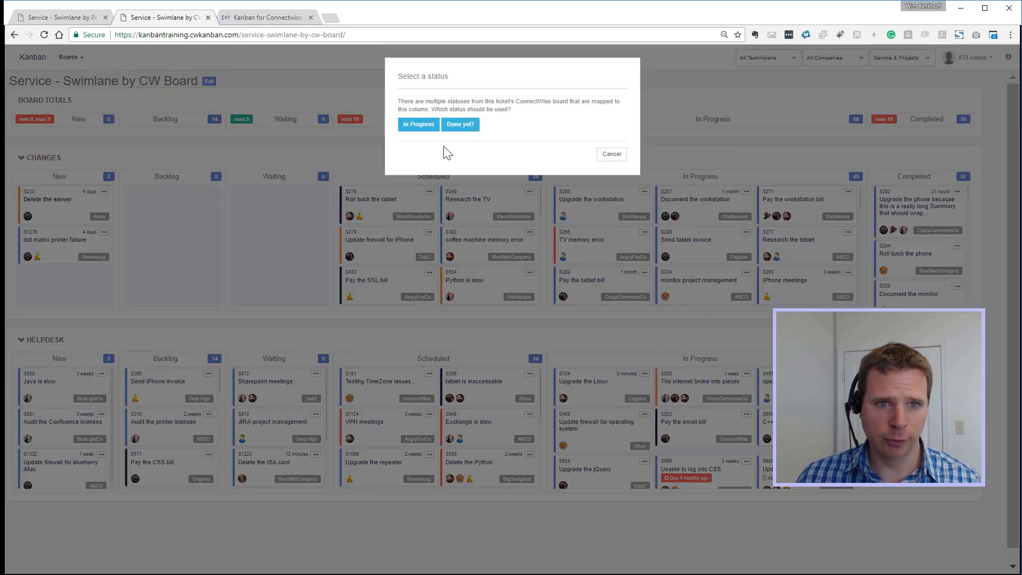
Give the Upgrade the Linux ticket the In Progress status in the Helpdesk lane
left_click(417, 124)
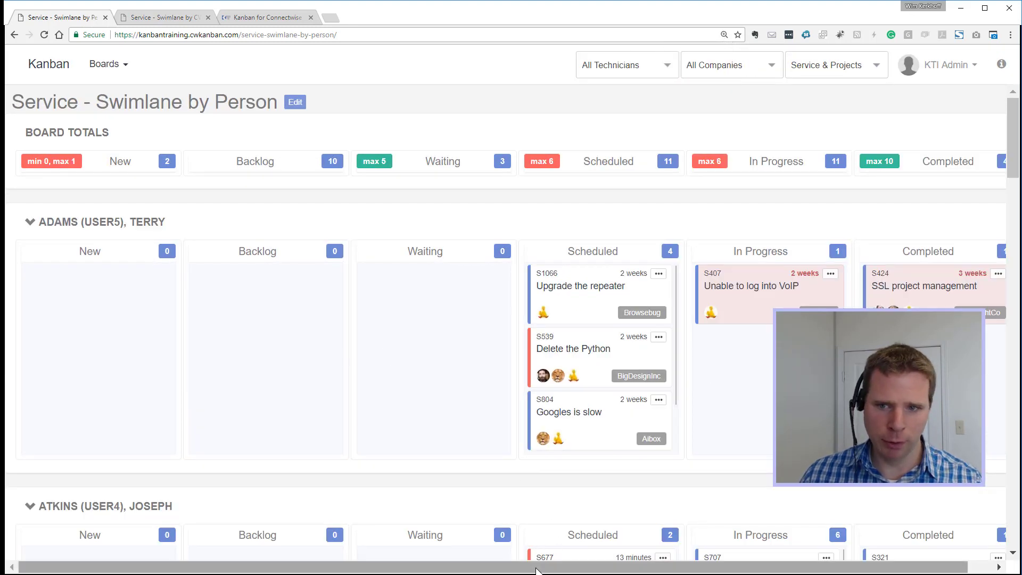
Scroll across the Service - Swimlane by Person board's technician lanes
scroll("right", 3)
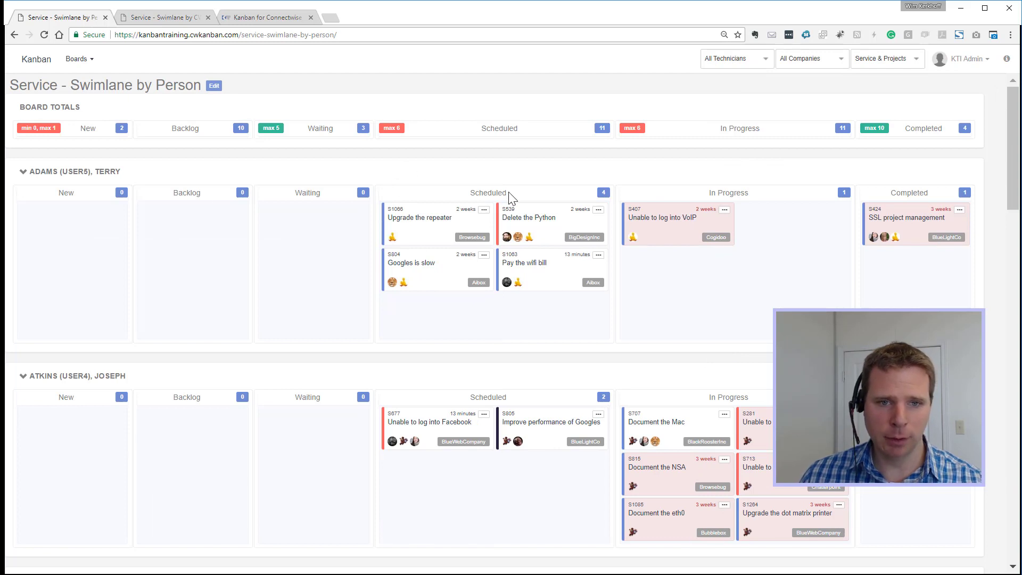
mouse_move(458, 201)
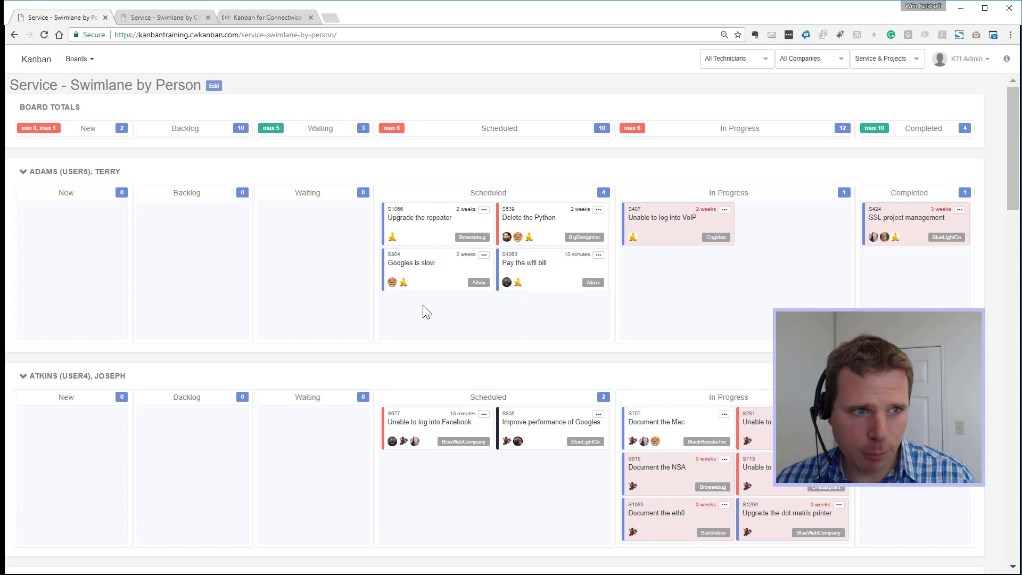
mouse_move(516, 164)
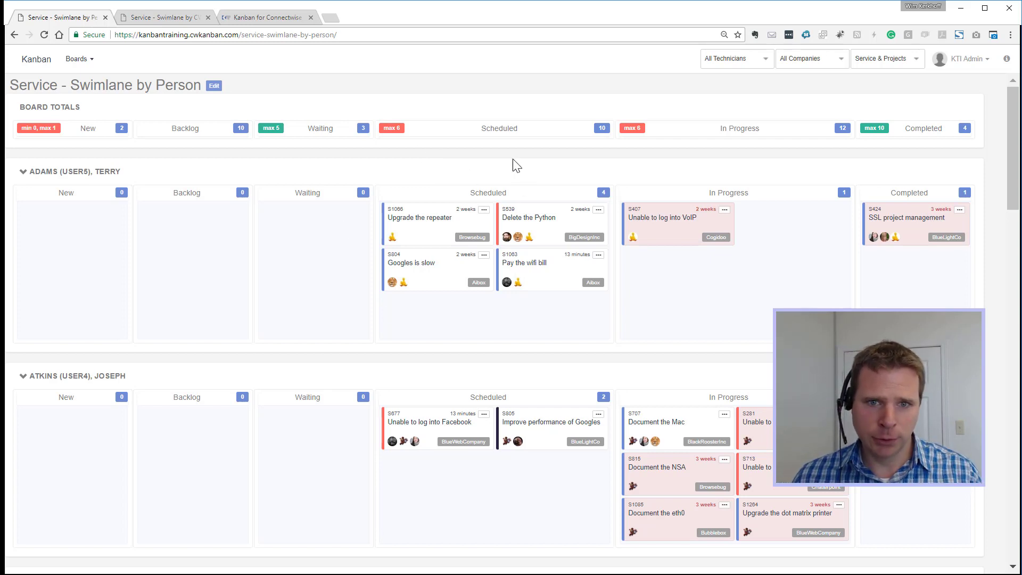
mouse_move(426, 270)
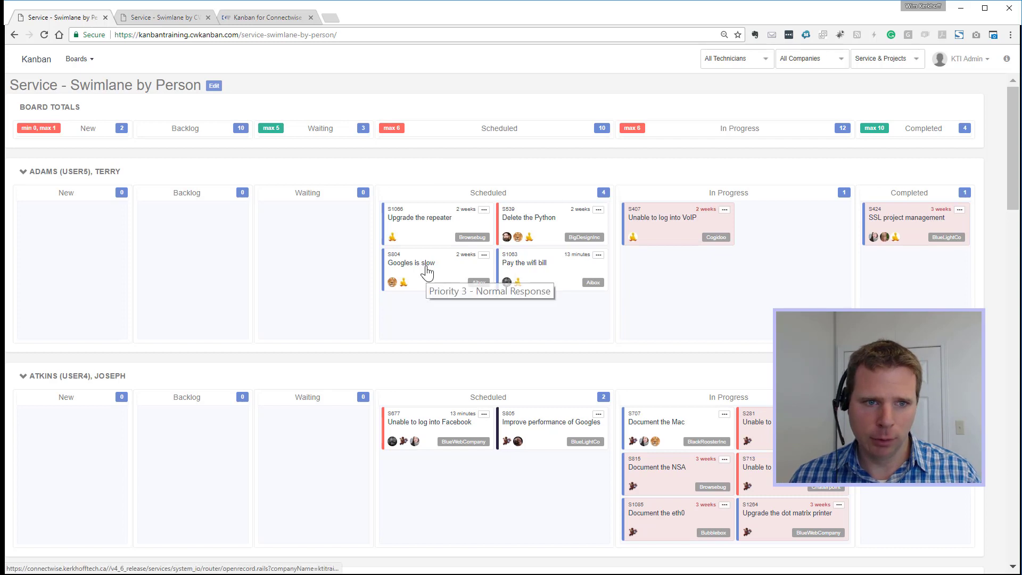
mouse_move(447, 246)
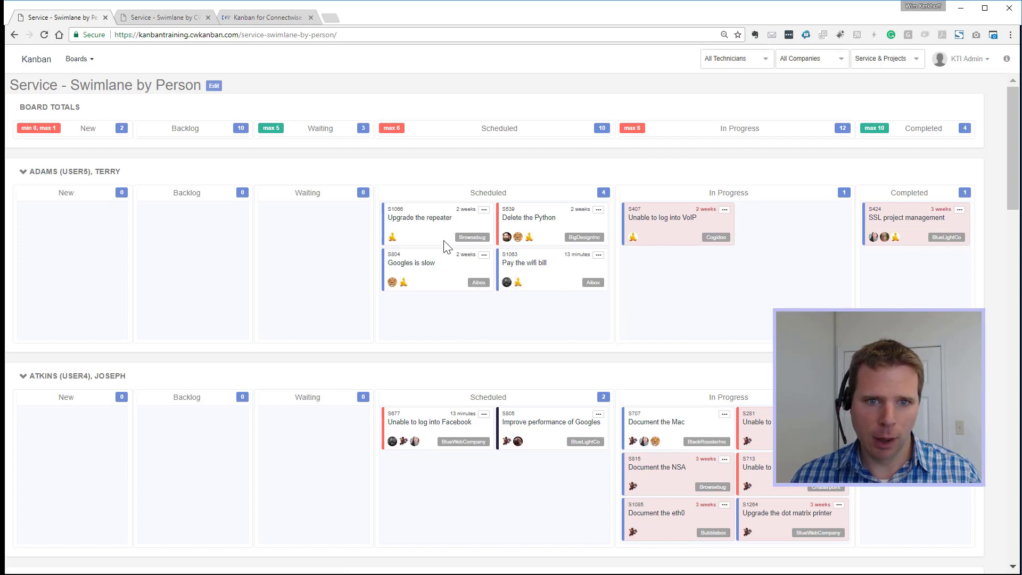
mouse_move(439, 198)
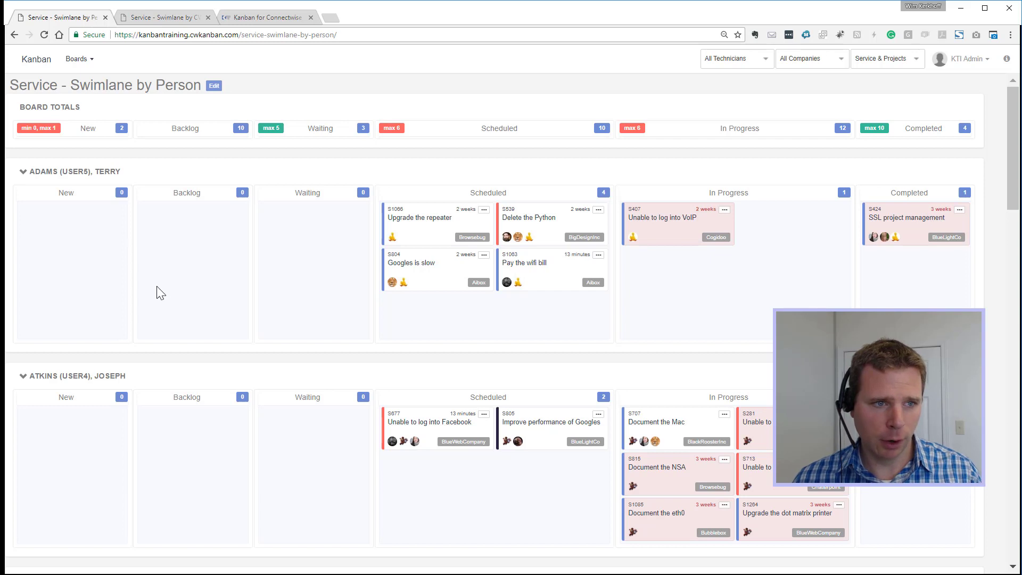
mouse_move(198, 249)
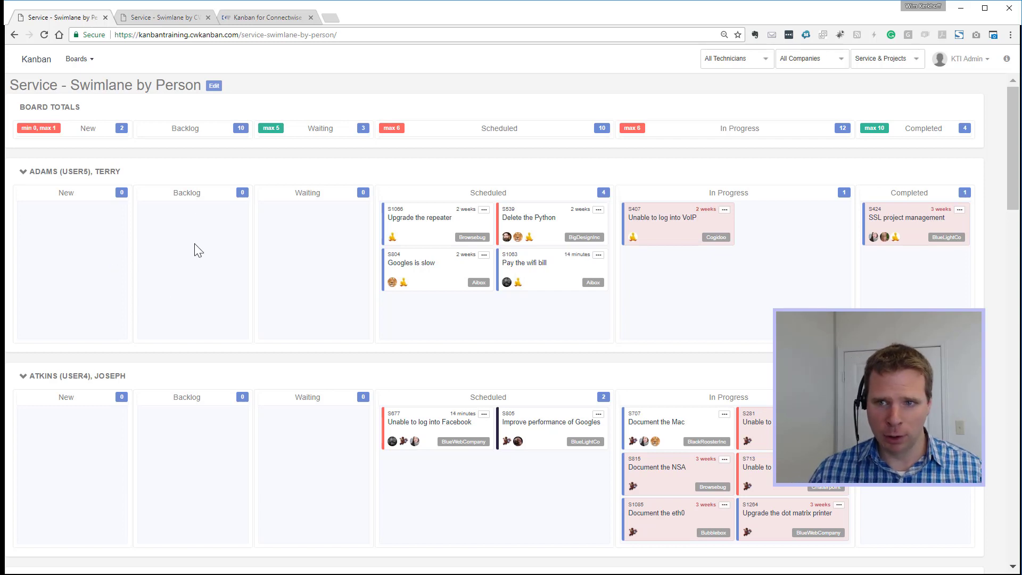
mouse_move(842, 306)
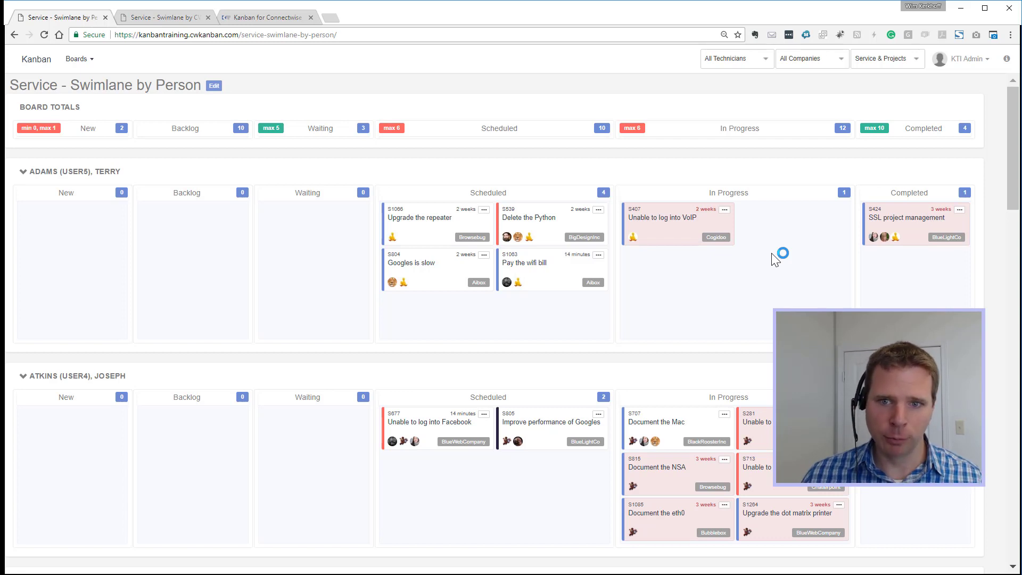
mouse_move(753, 278)
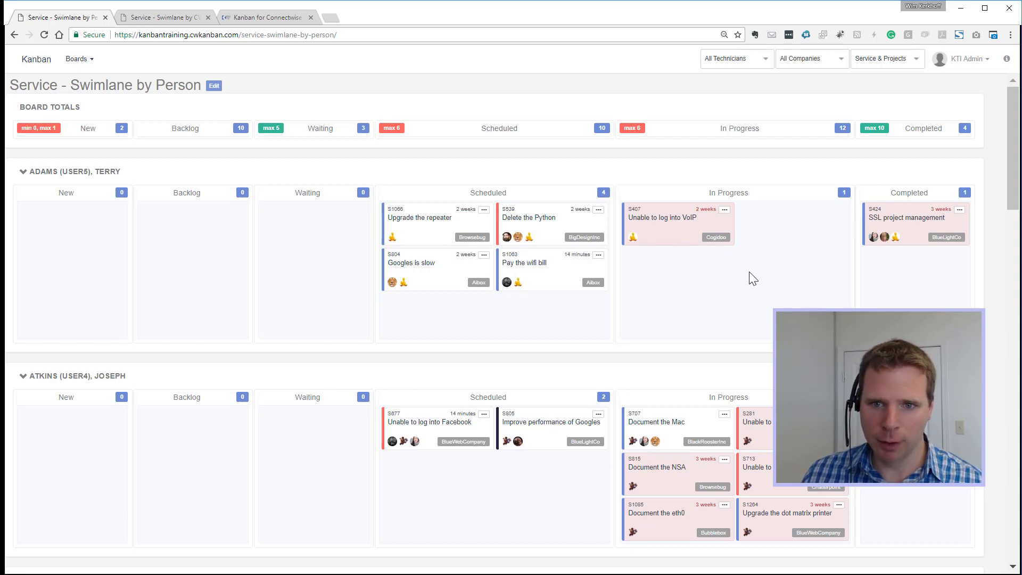
mouse_move(773, 277)
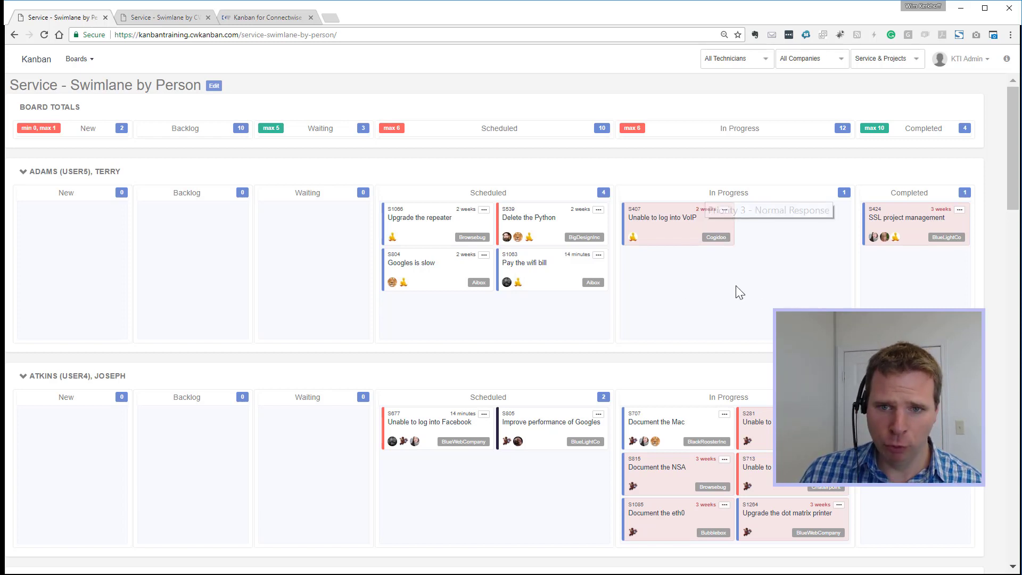
mouse_move(642, 257)
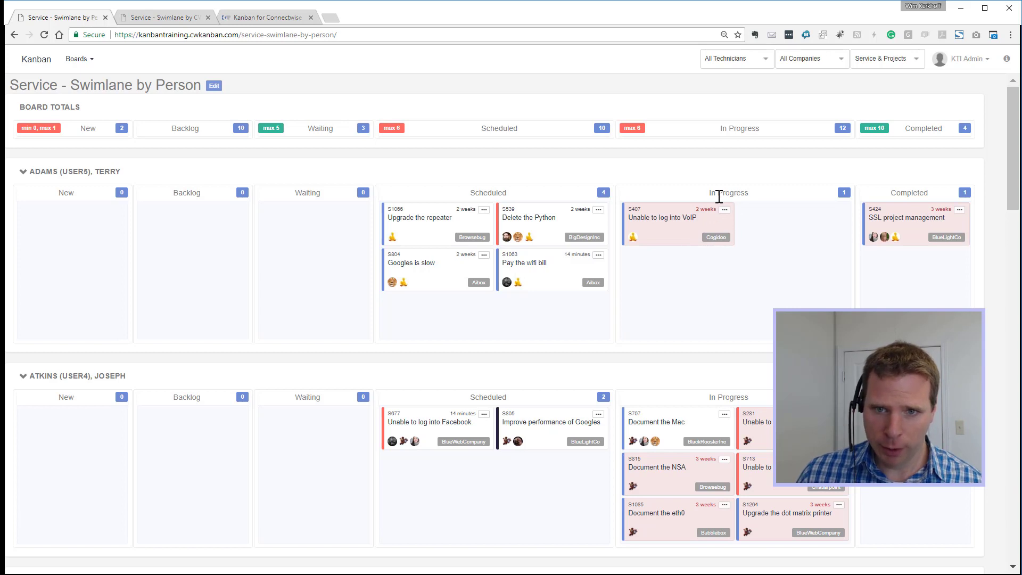
mouse_move(772, 253)
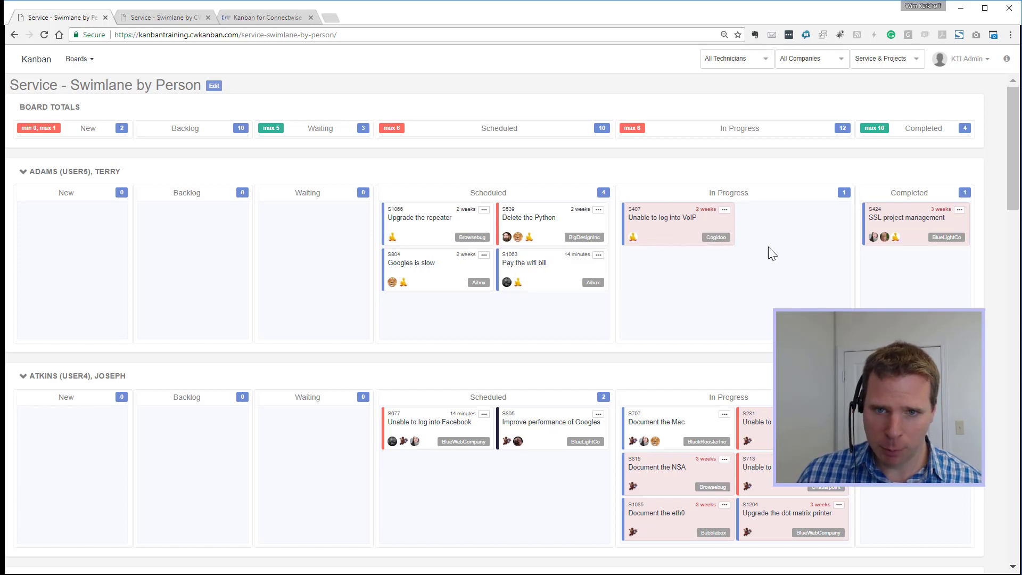
mouse_move(557, 230)
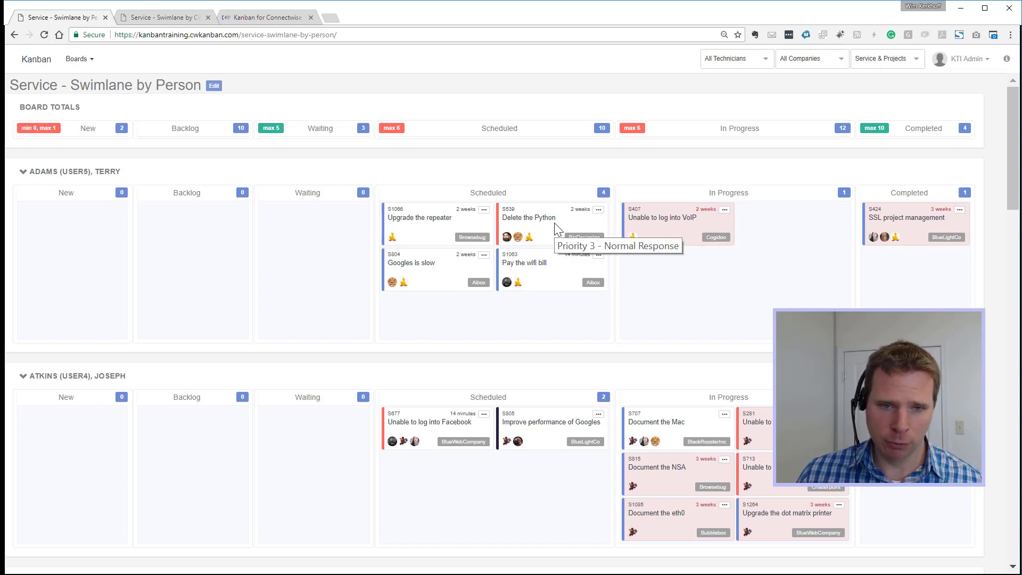
mouse_move(462, 391)
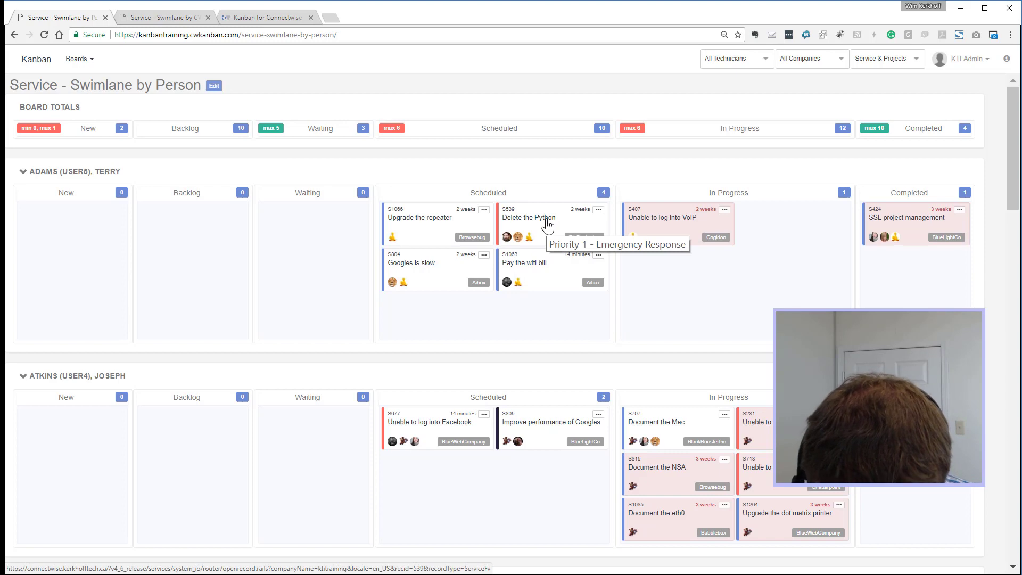
mouse_move(590, 480)
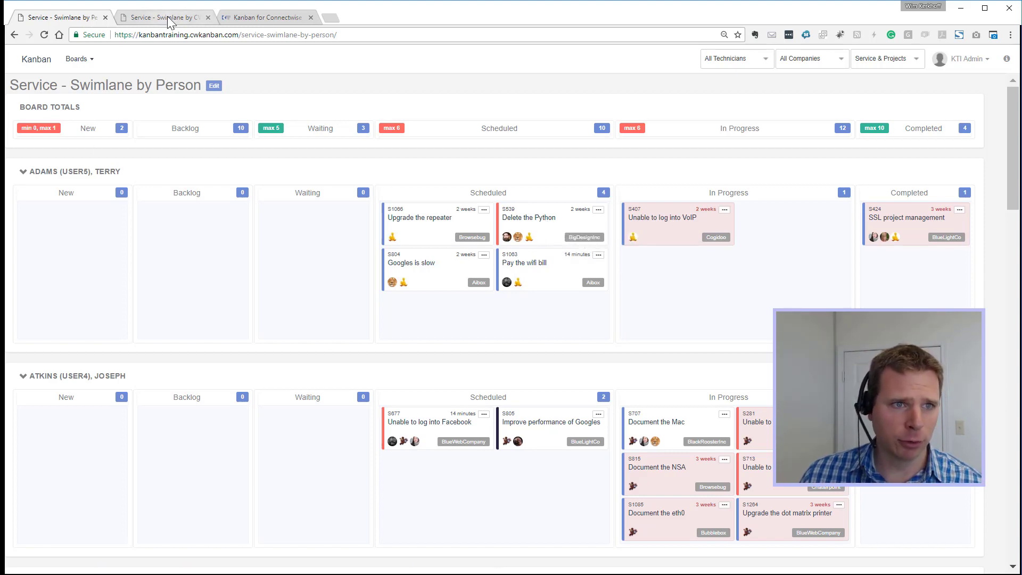
Switch to the Service - Swimlane by CW Board tab and reveal more Scheduled tickets in Changes
left_click(163, 17)
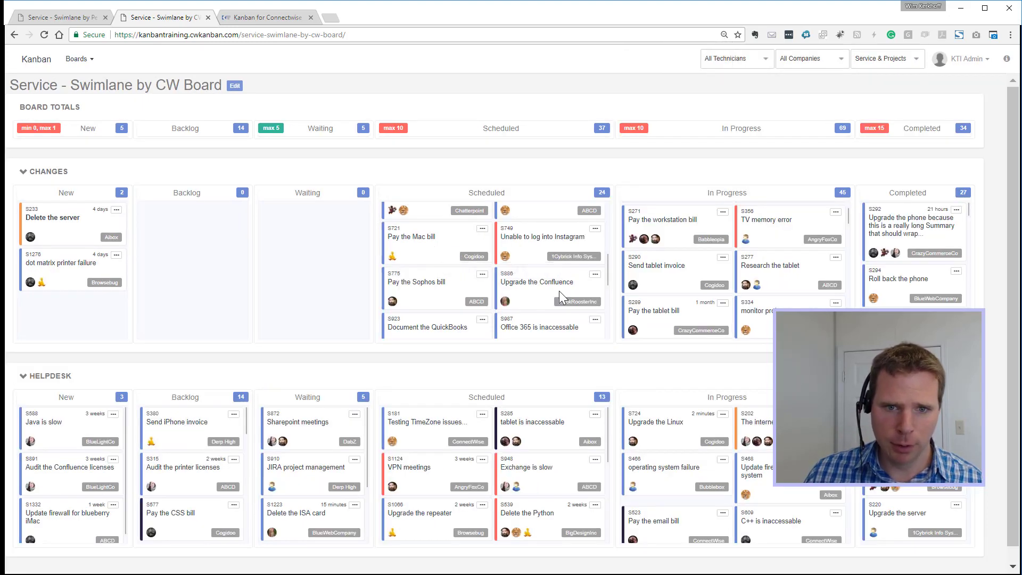
scroll("down", 3)
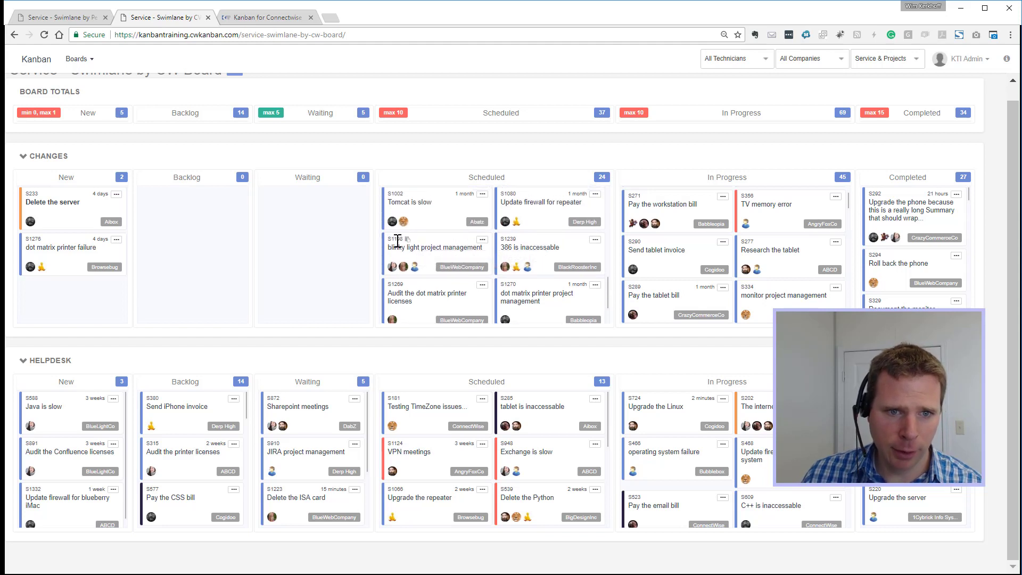
mouse_move(409, 245)
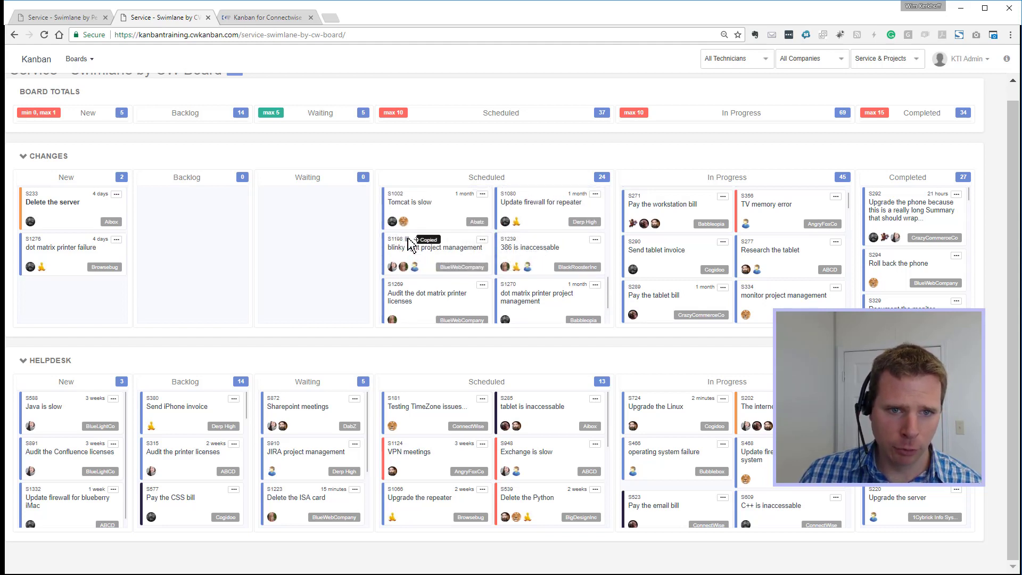
Open the Projects with Swimlane board with its CRM Implementation and Financial System lanes
type("1198")
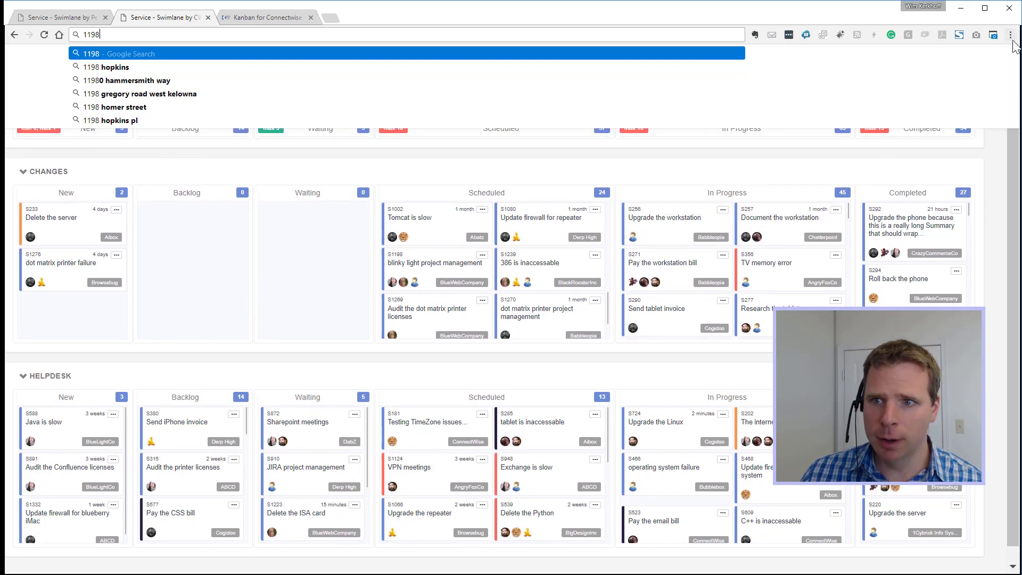
left_click(76, 58)
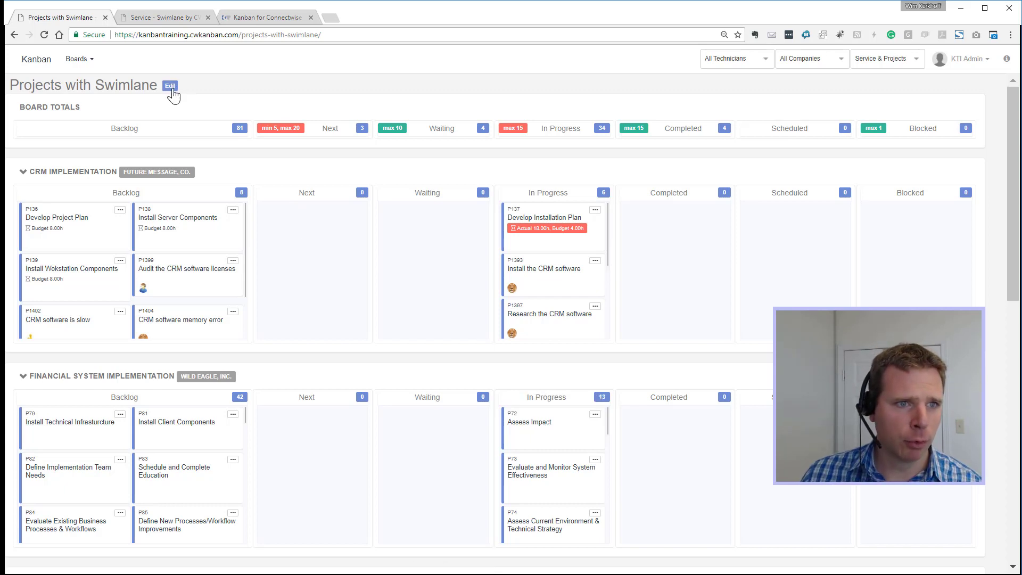
Edit the Projects with Swimlane board and review the Swimlane field choices, Project selected
left_click(169, 85)
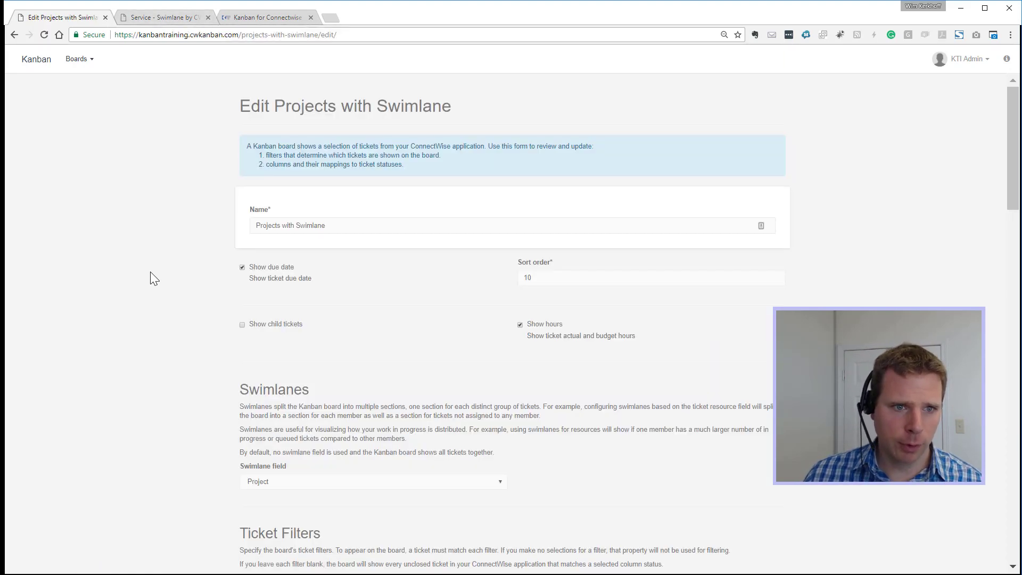
scroll("down", 3)
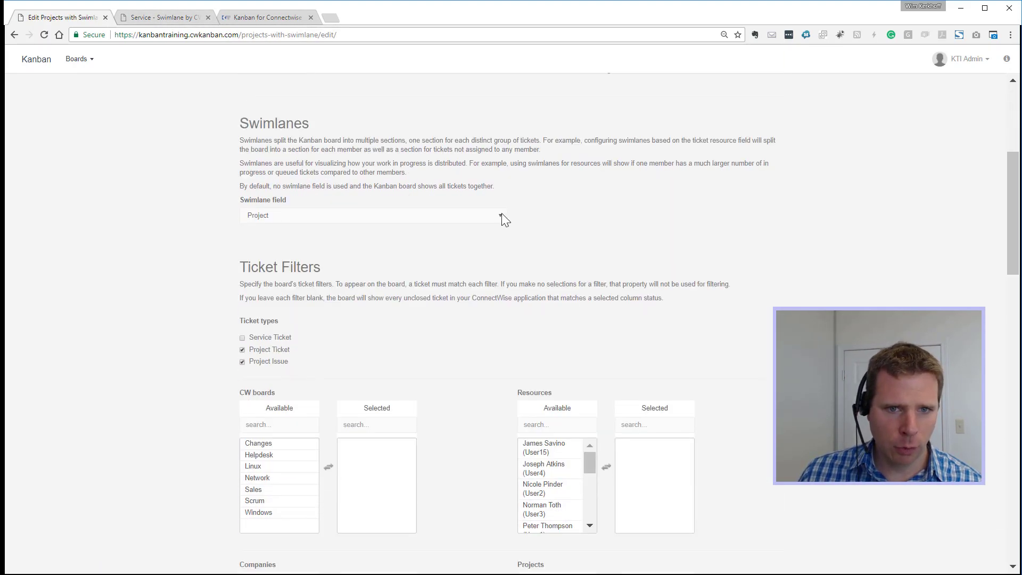
left_click(372, 215)
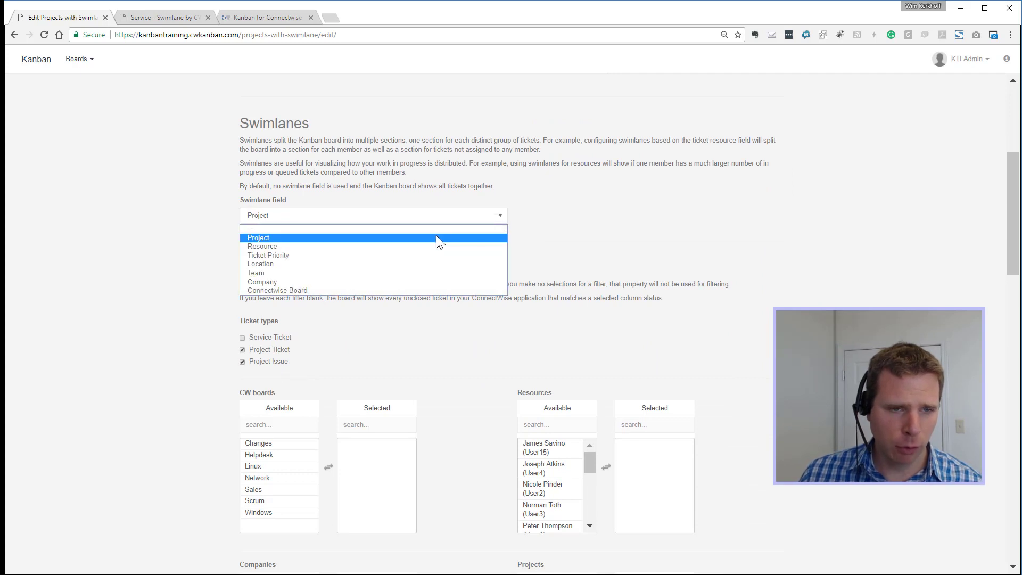
mouse_move(446, 264)
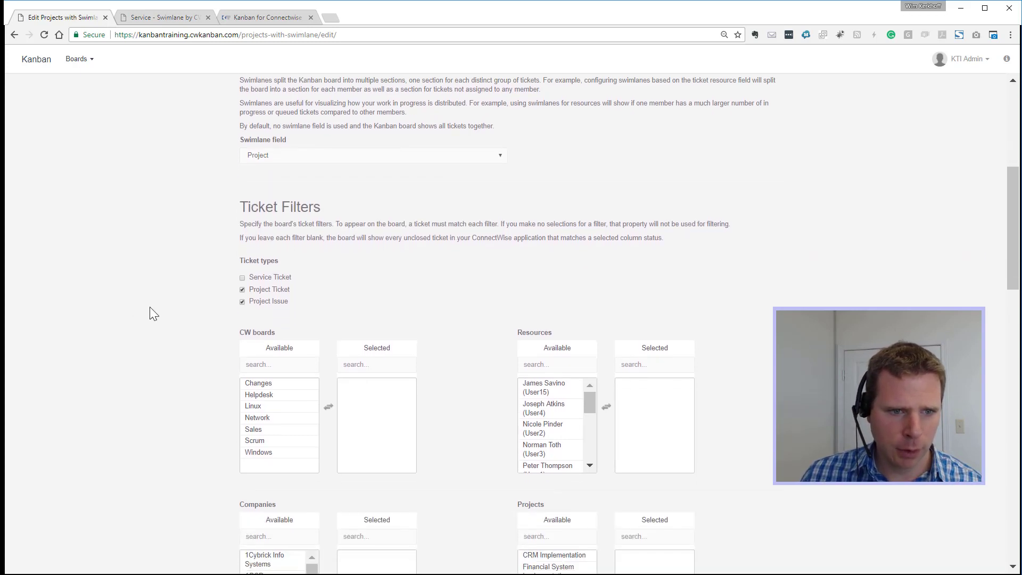
Scroll past the Ticket Filters down to the board's column definitions
scroll("down", 3)
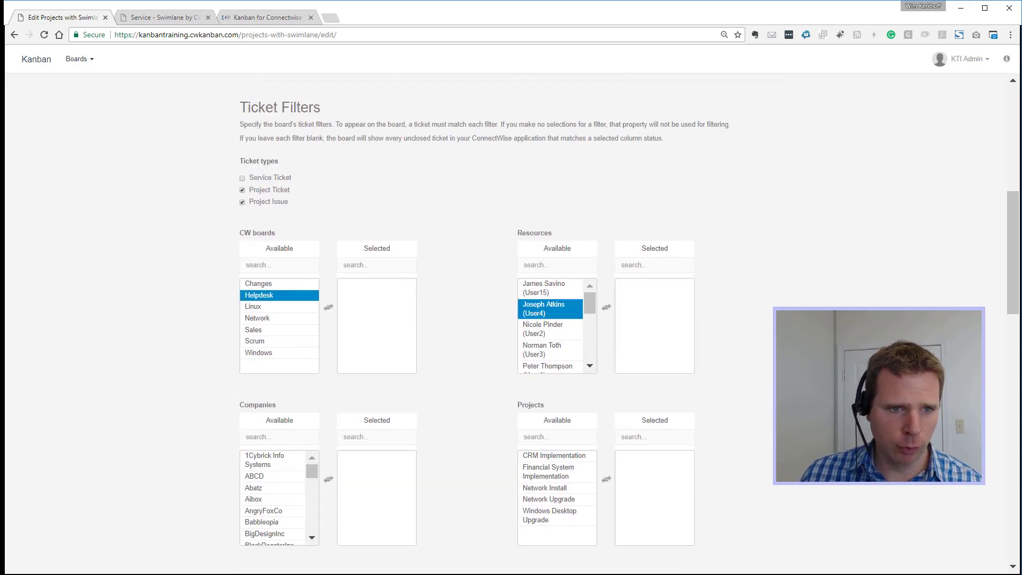
scroll("down", 3)
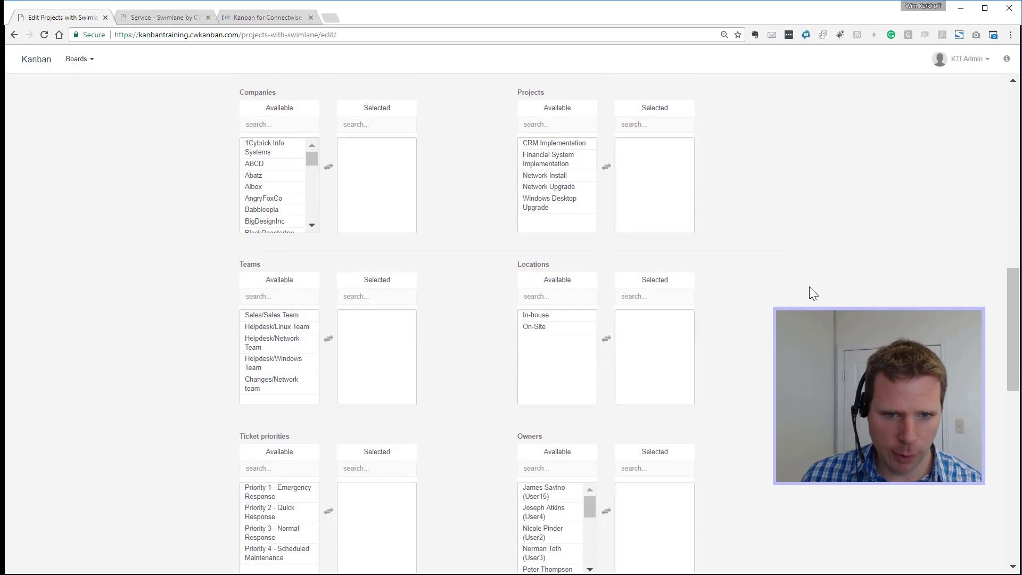
scroll("down", 3)
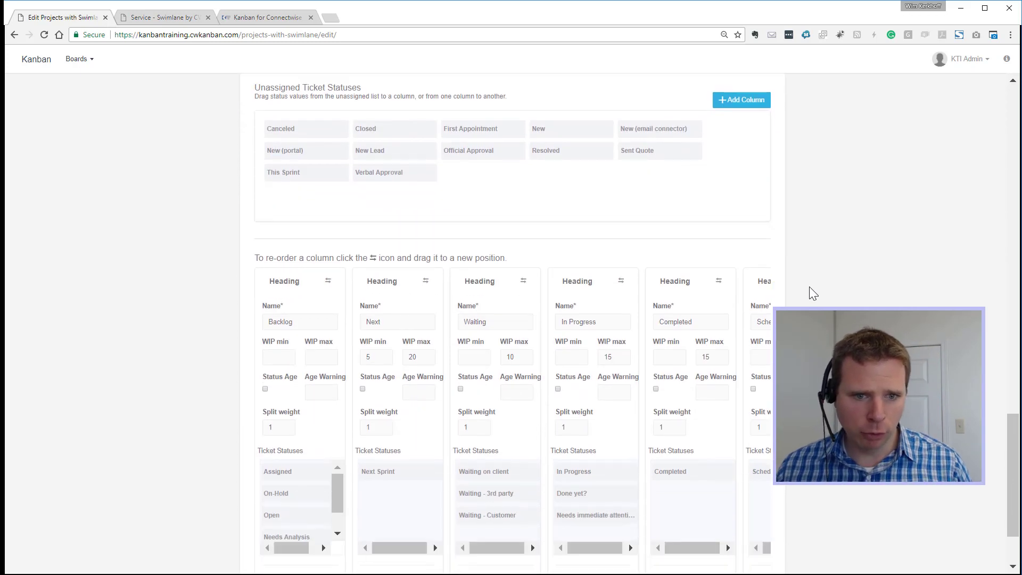
Lower the Backlog column's split weight from 1 to 0
scroll("down", 3)
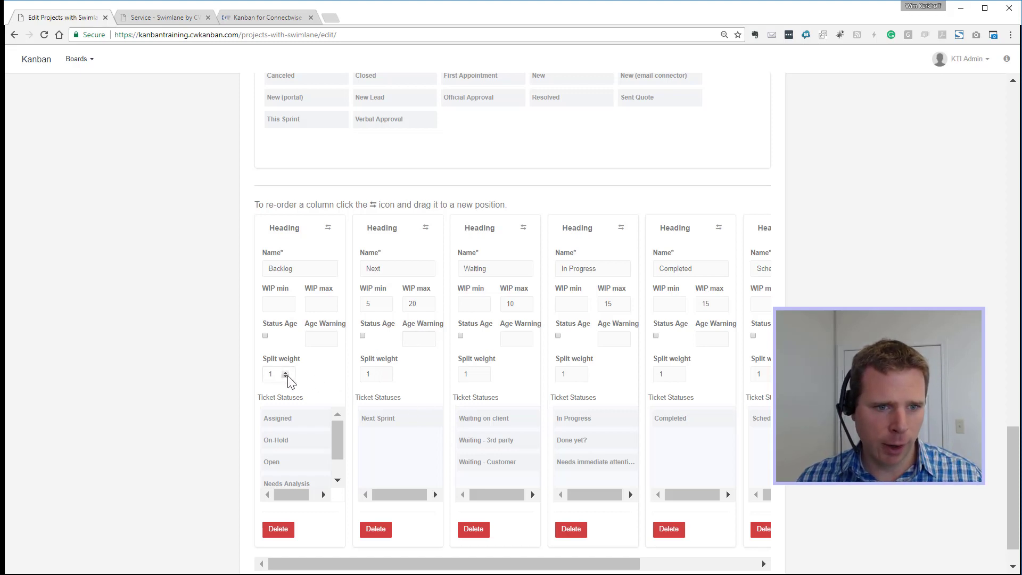
left_click(294, 377)
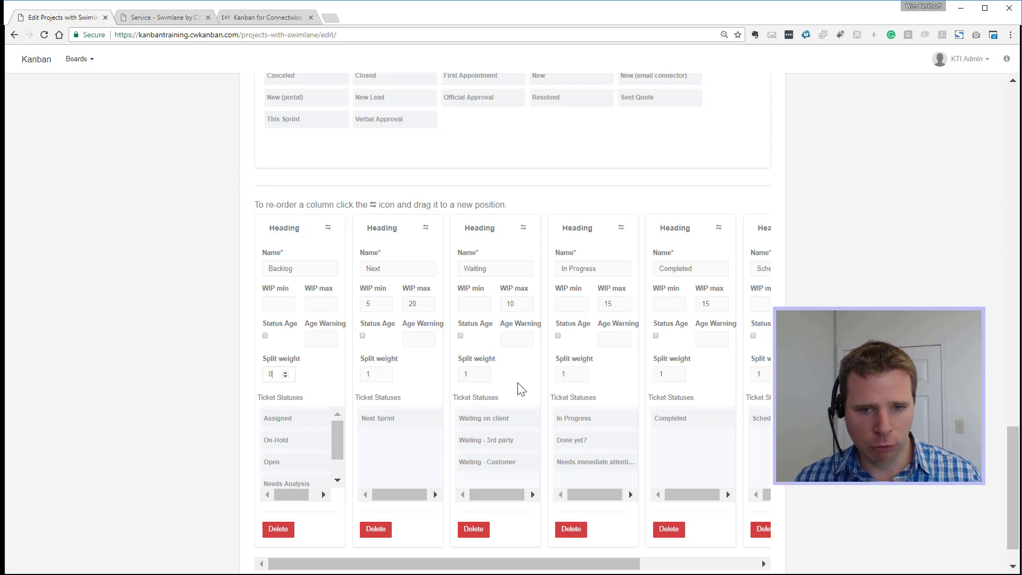
scroll("down", 3)
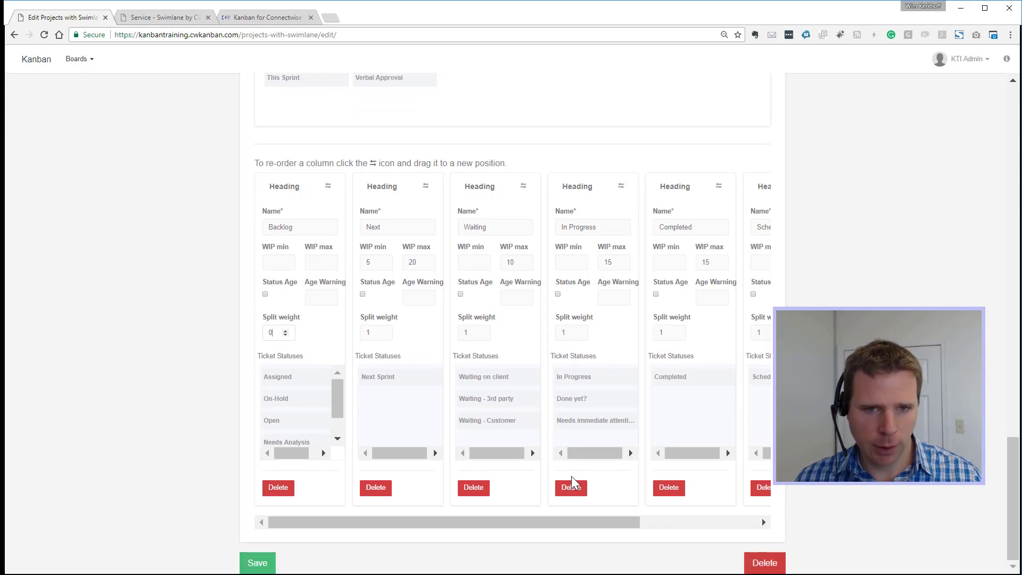
mouse_move(707, 347)
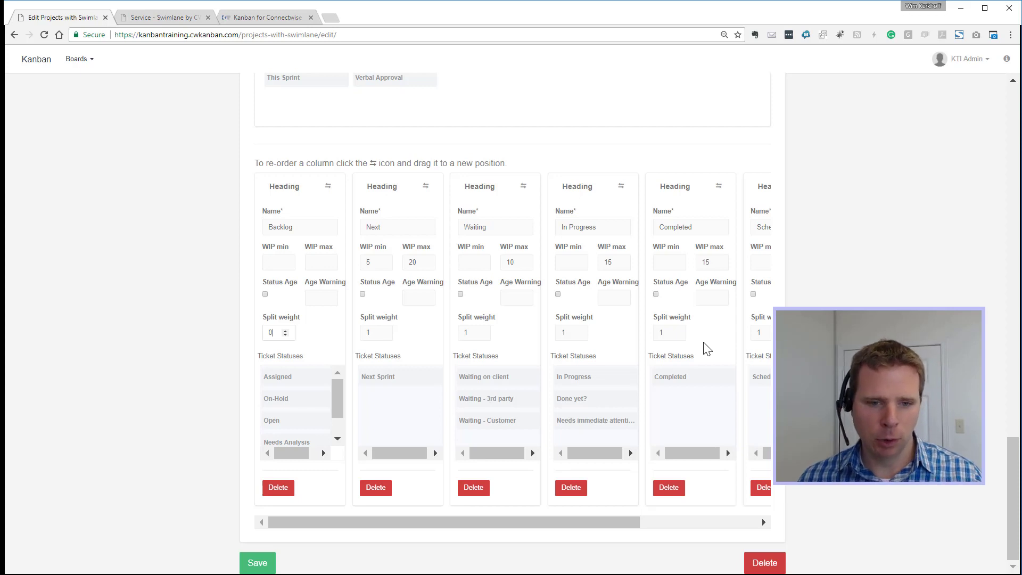
mouse_move(386, 549)
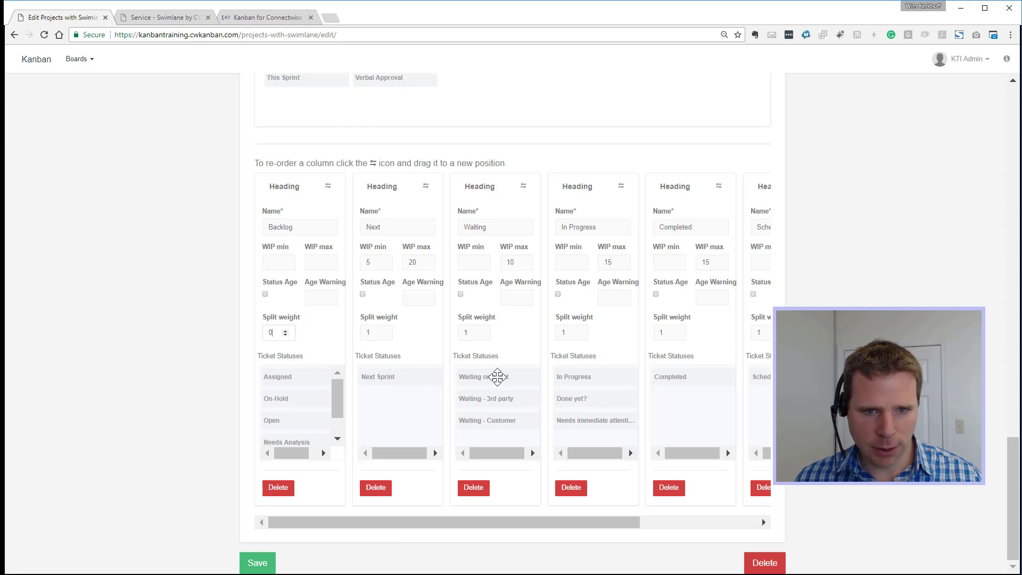
mouse_move(595, 426)
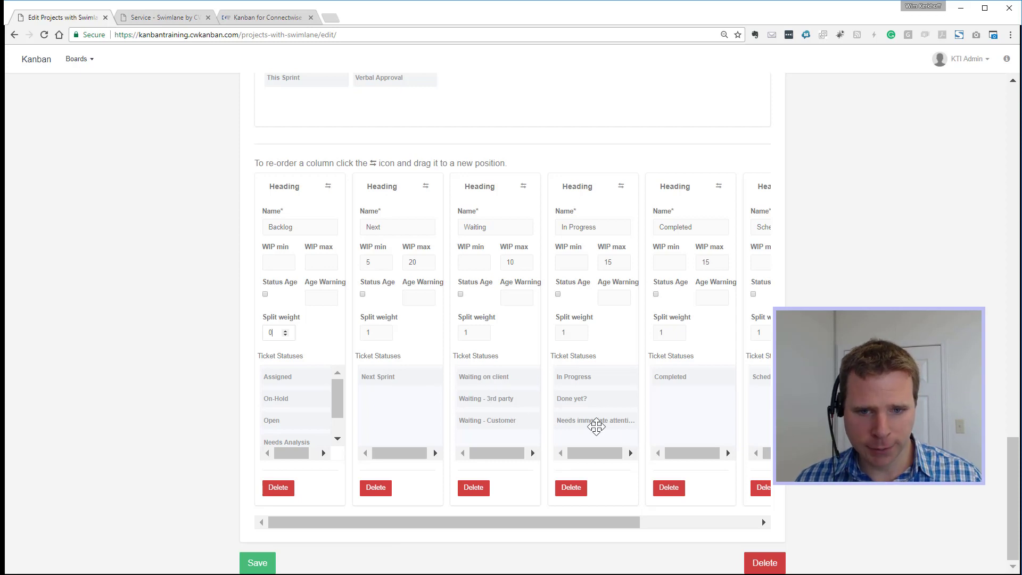